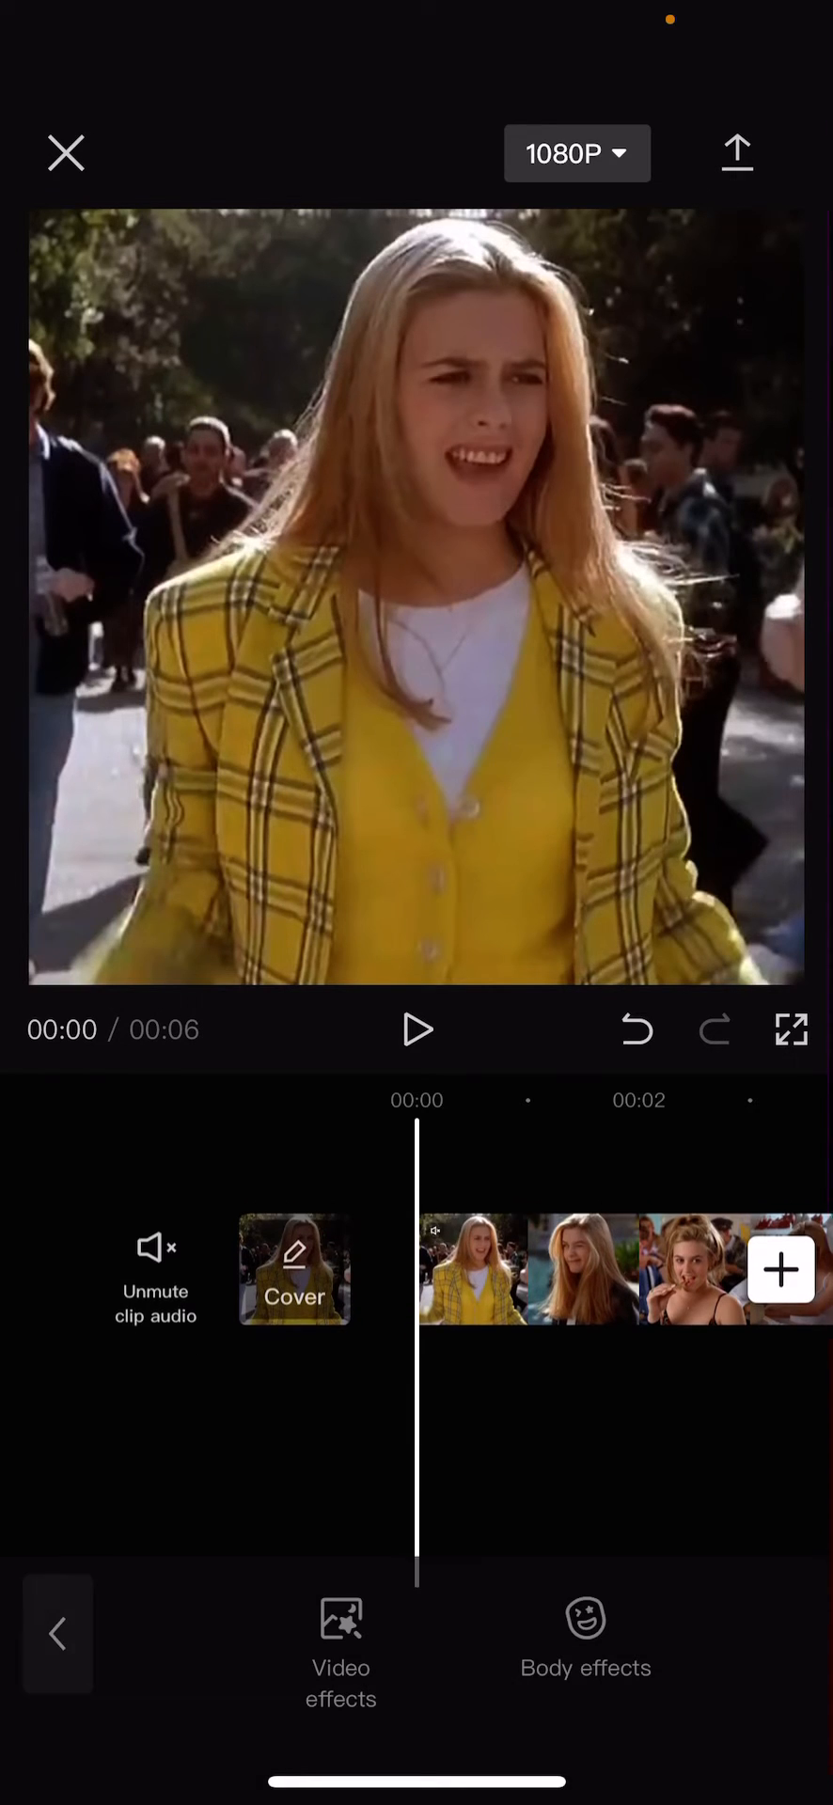
Step: Show the Basic category of the video effects library
left_click(340, 1634)
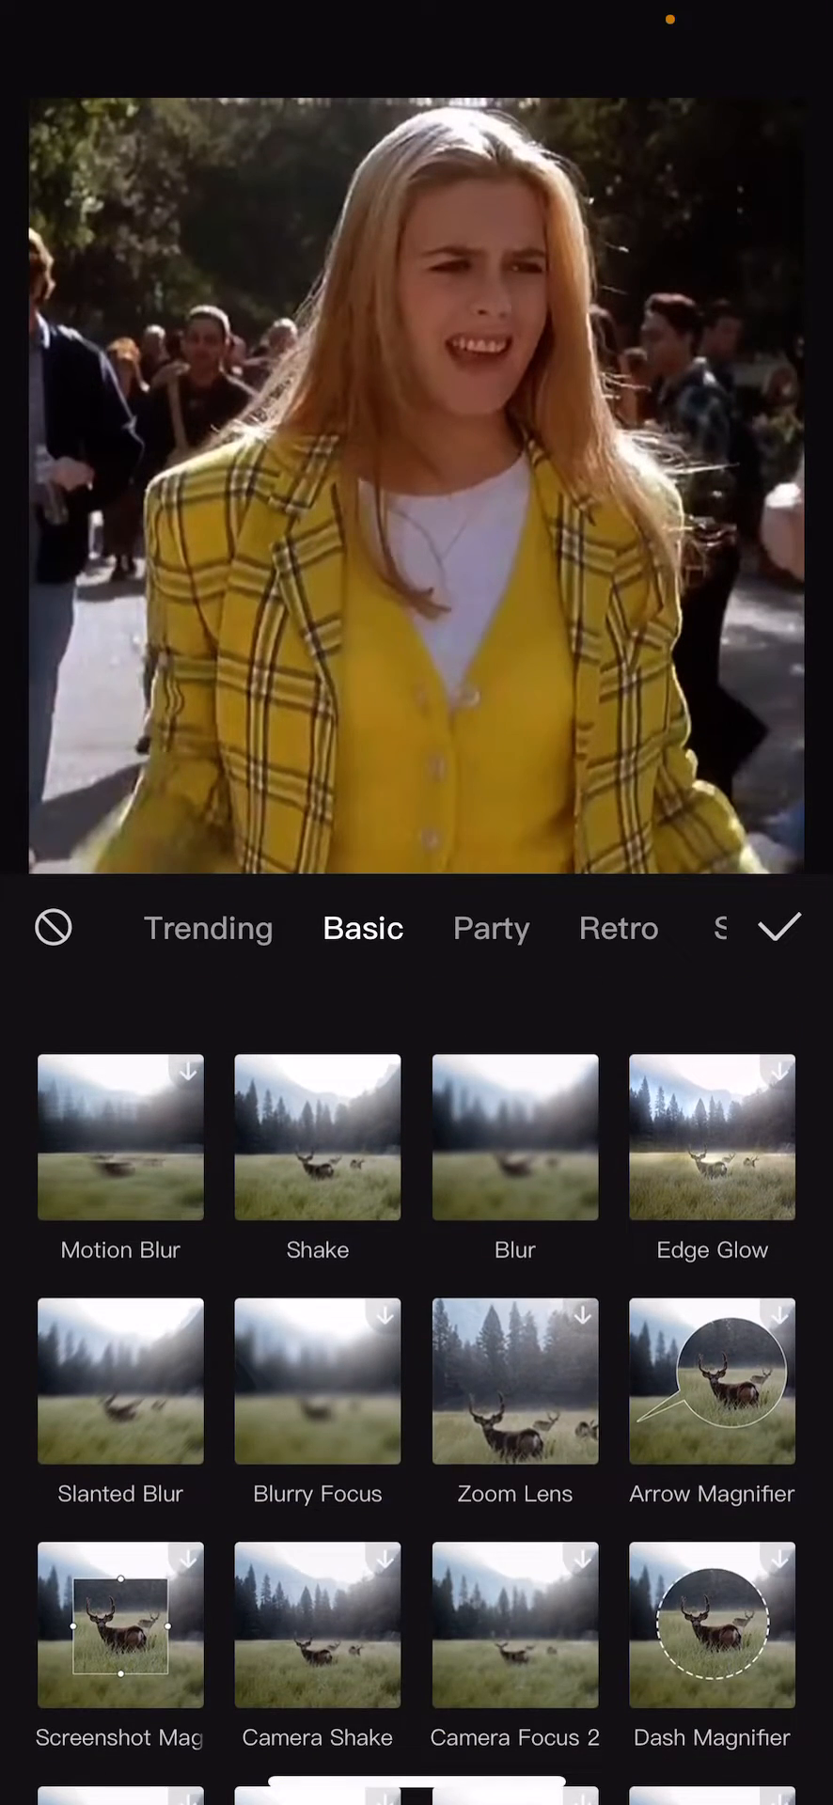
Step: Apply the To Color effect to the clip and lower its Speed slider
scroll("down", 3)
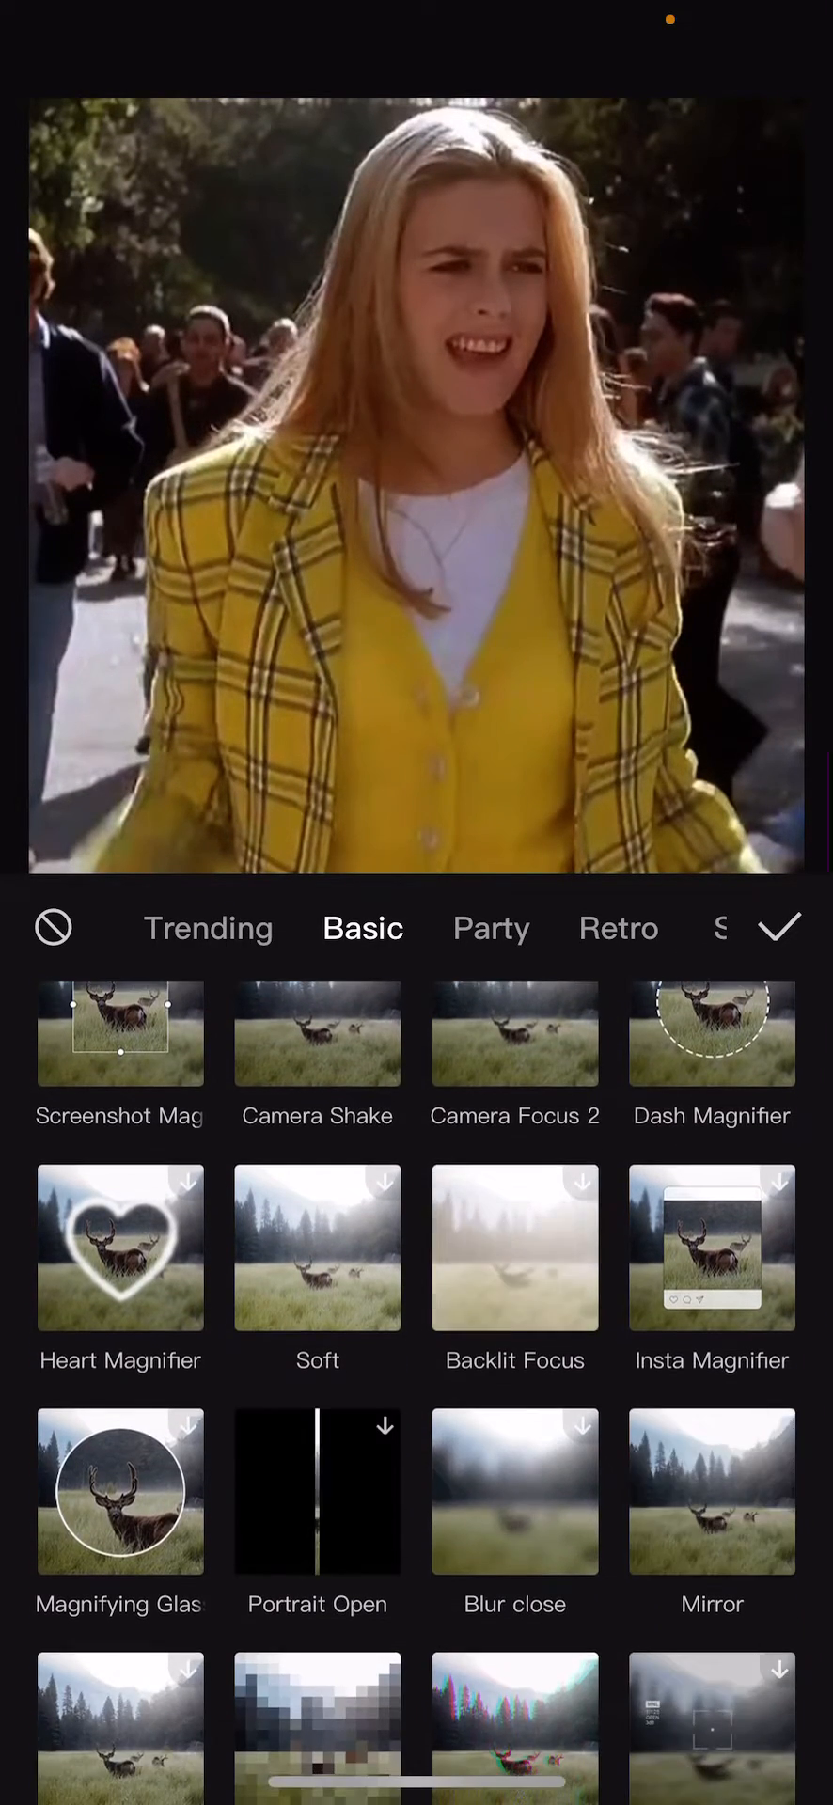
scroll("down", 3)
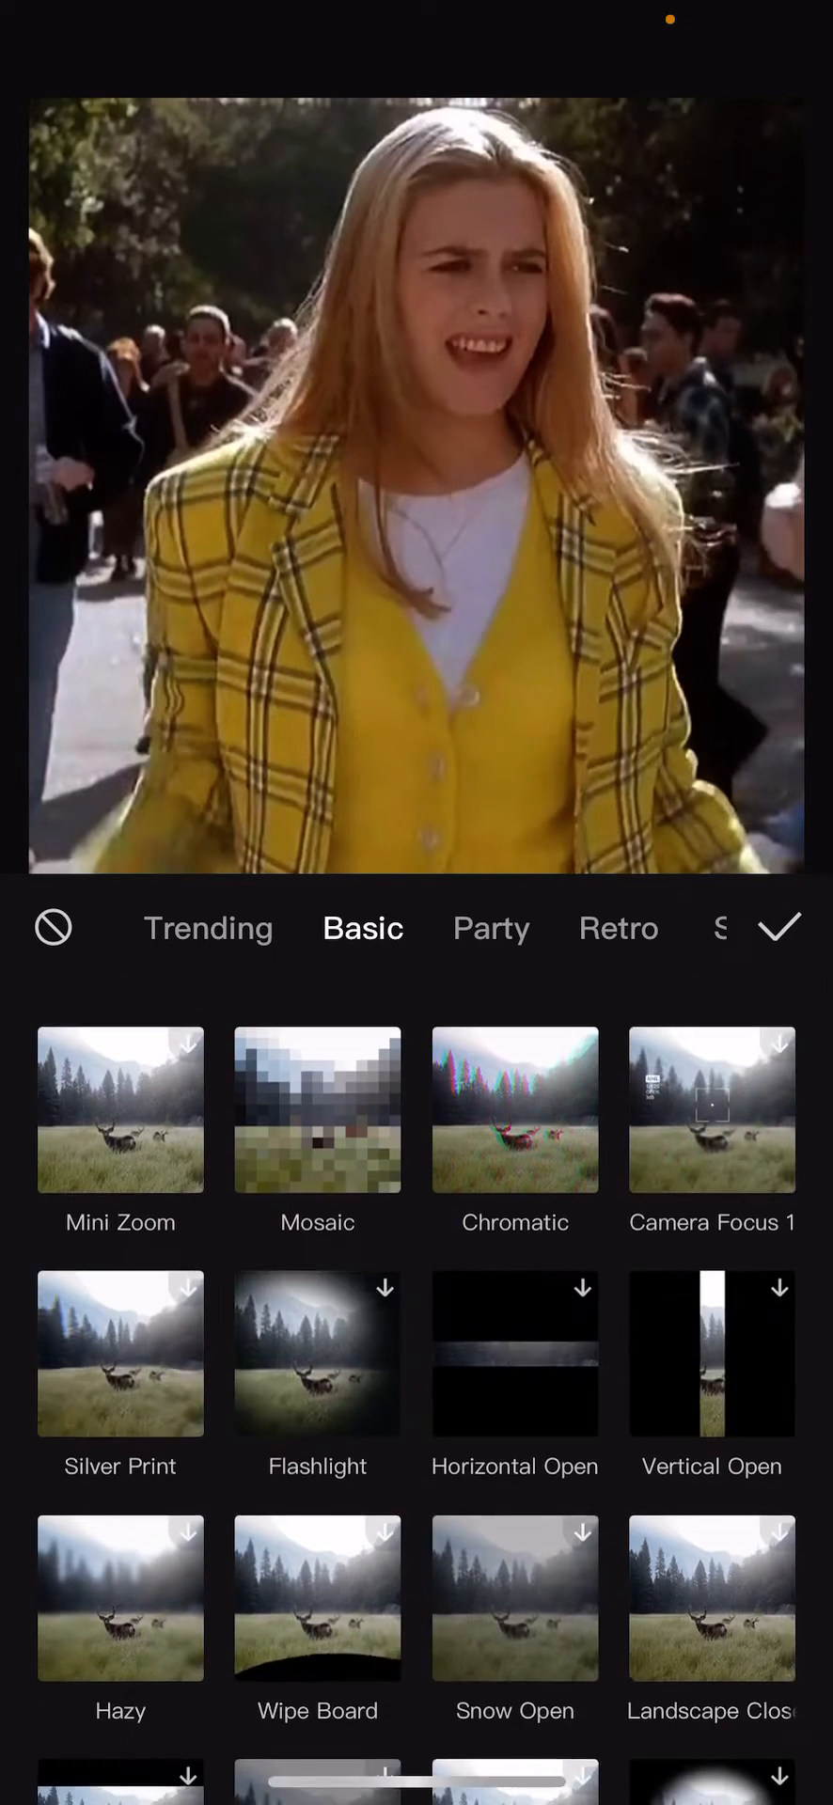
scroll("down", 3)
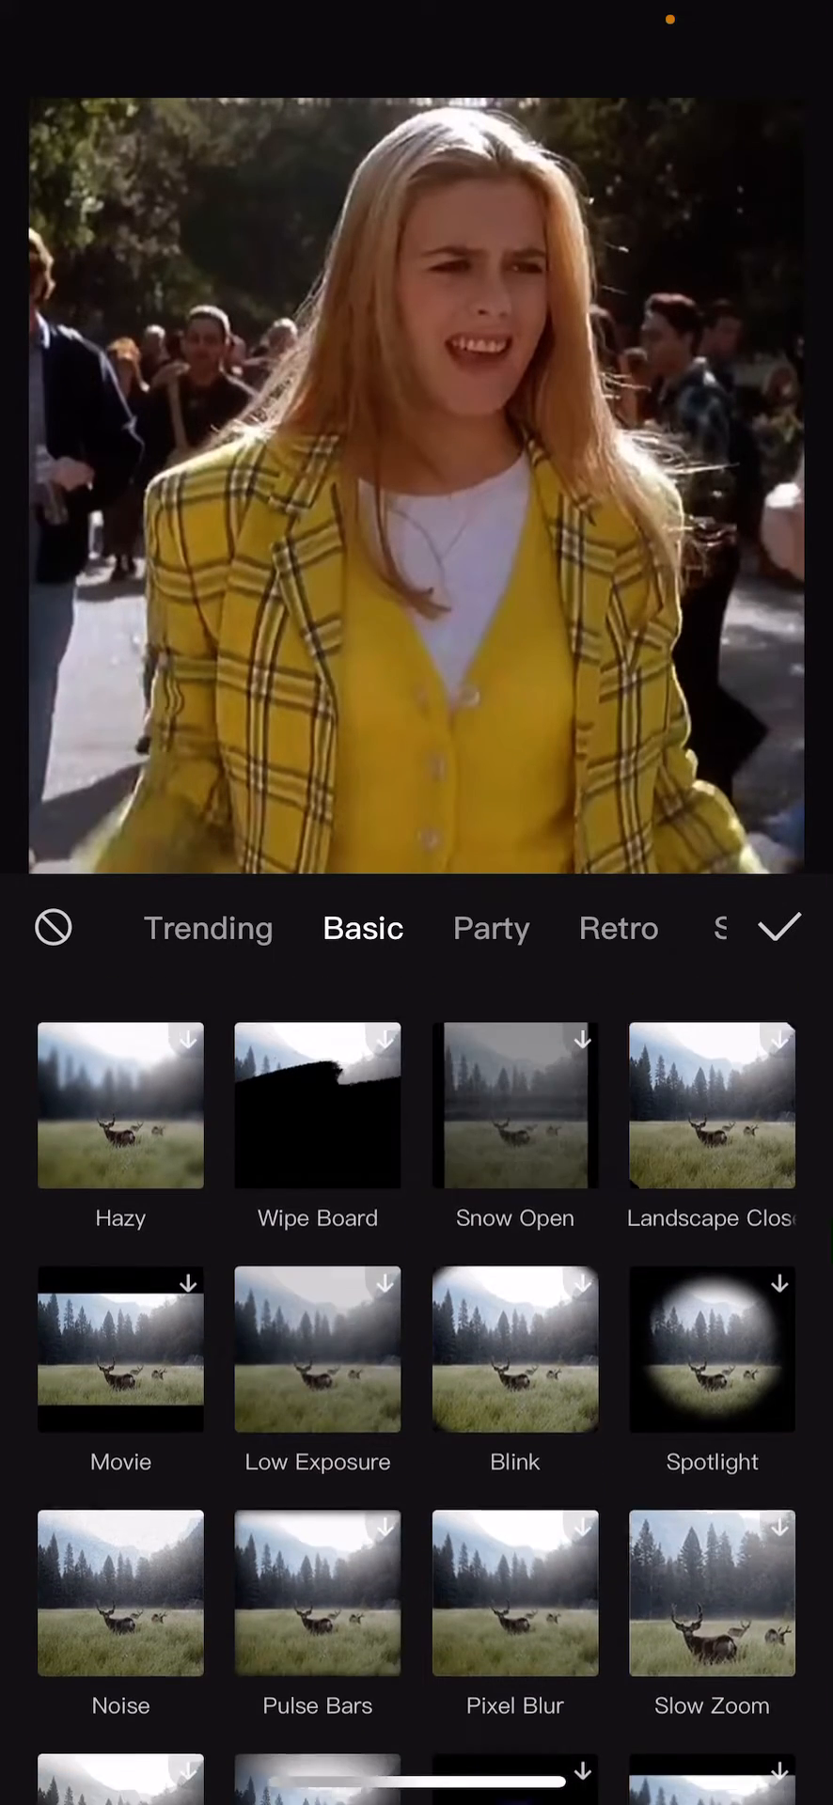
scroll("down", 3)
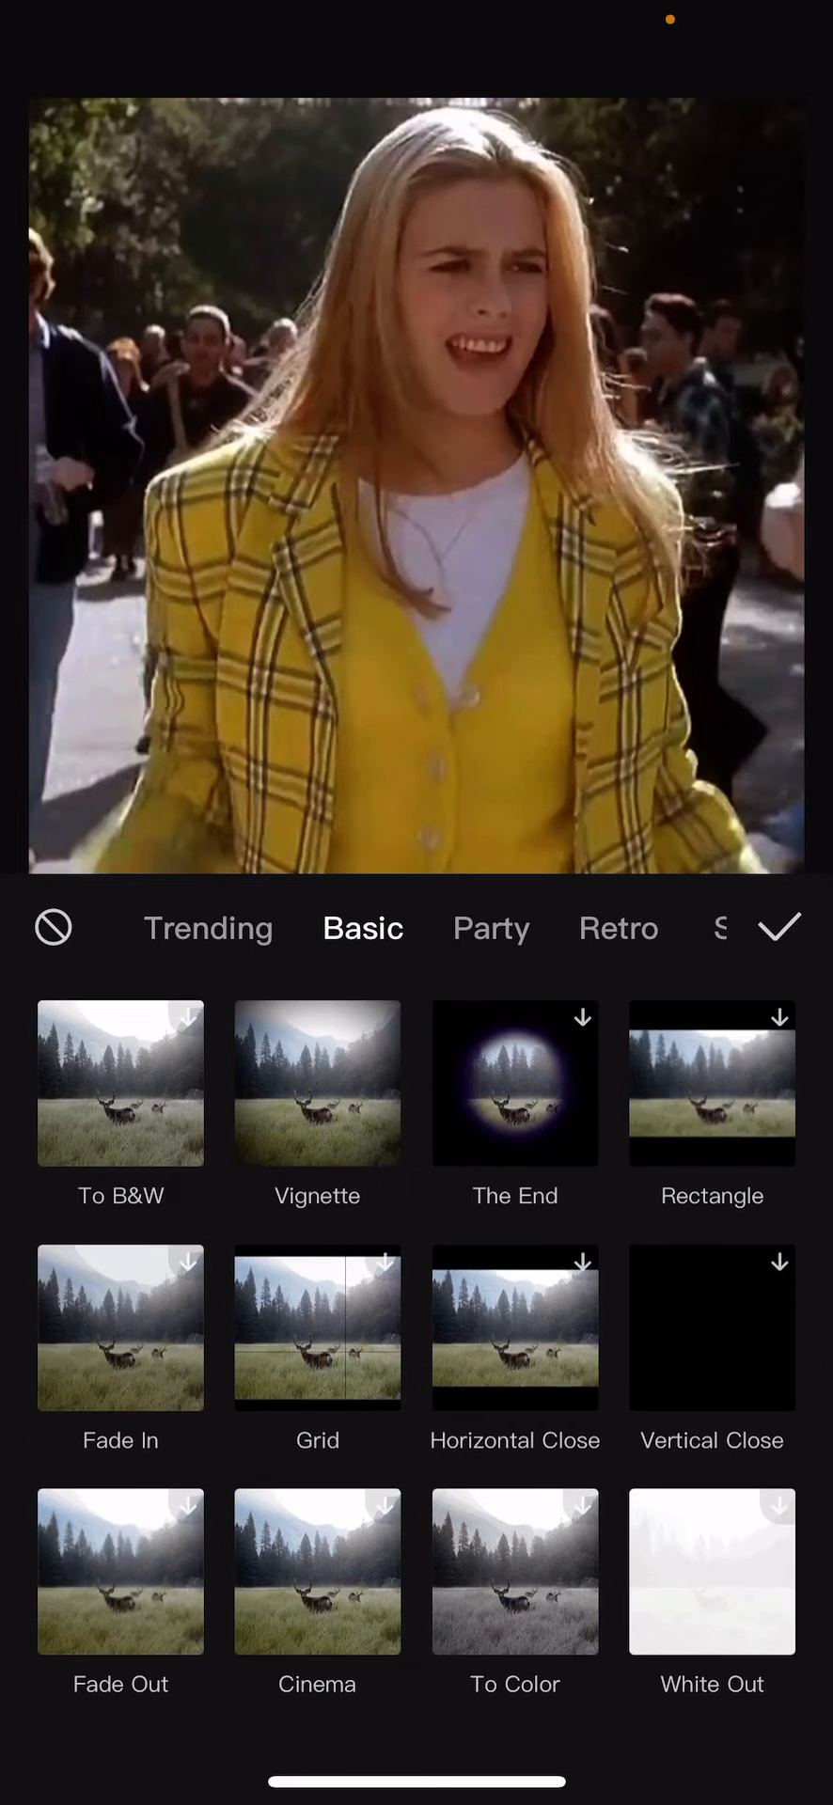
scroll("down", 3)
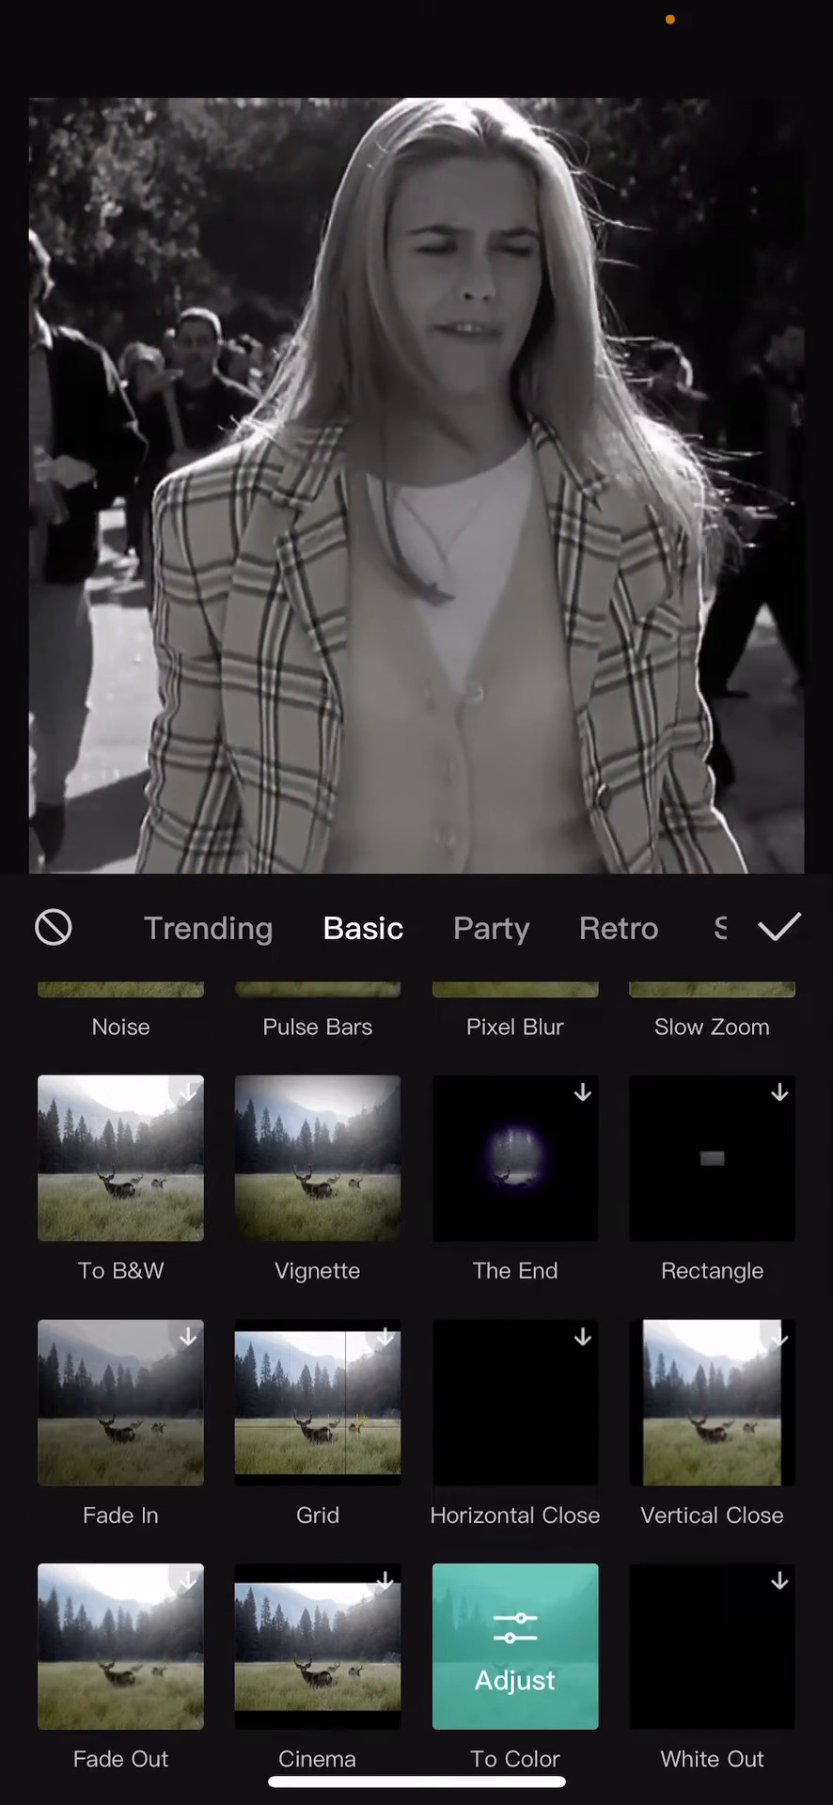
left_click(515, 1647)
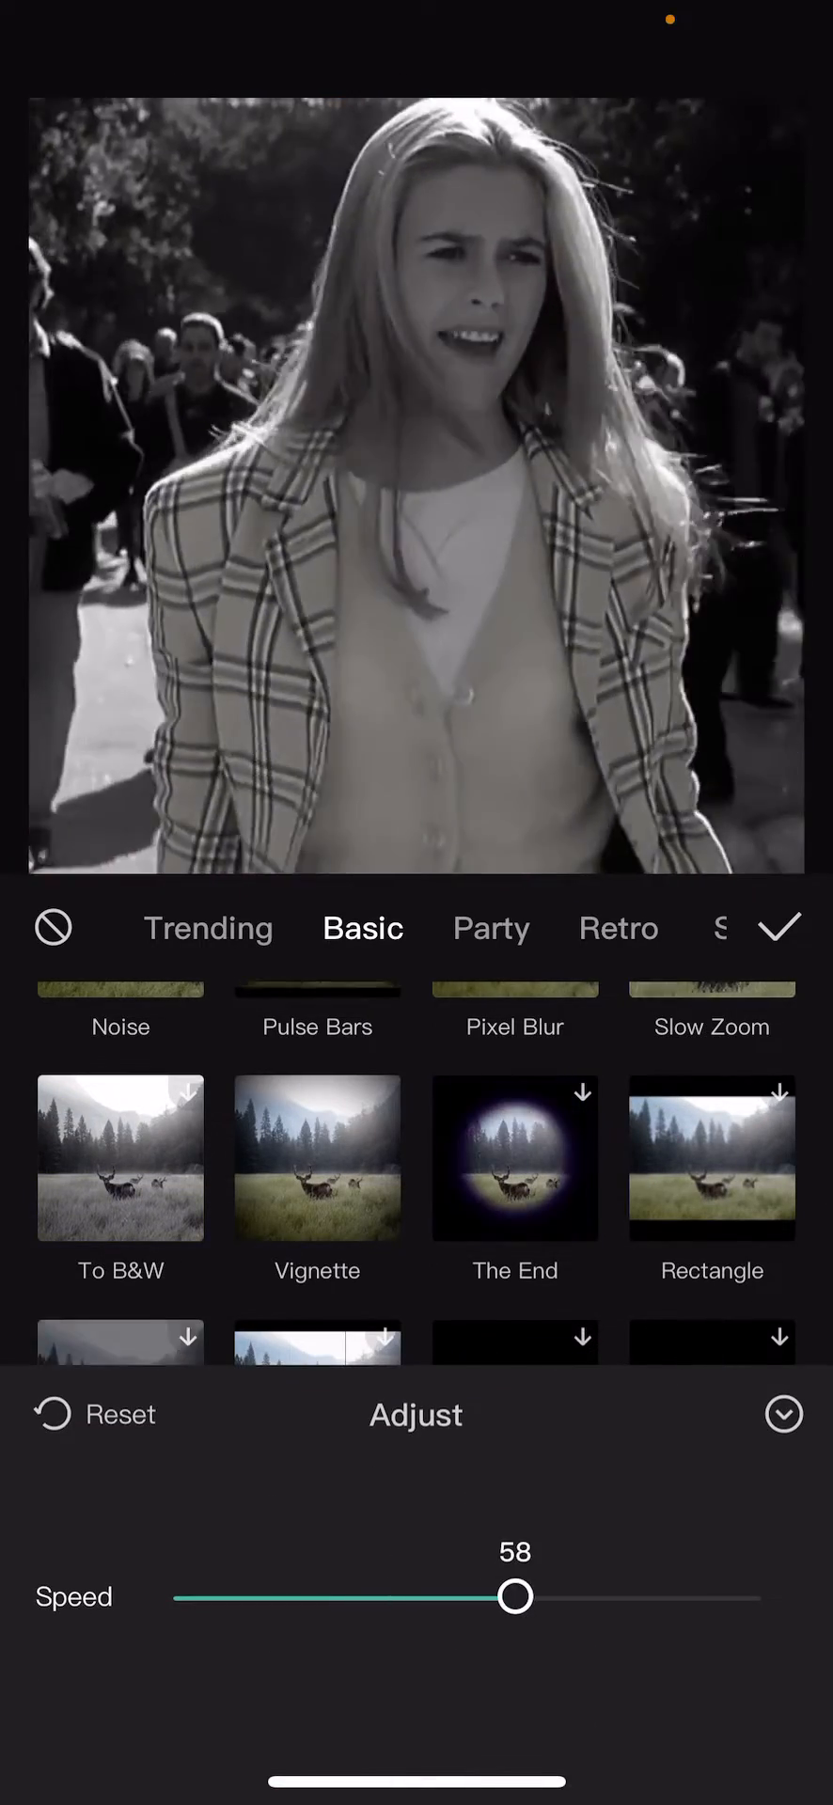
left_click_drag(513, 1597, 284, 1596)
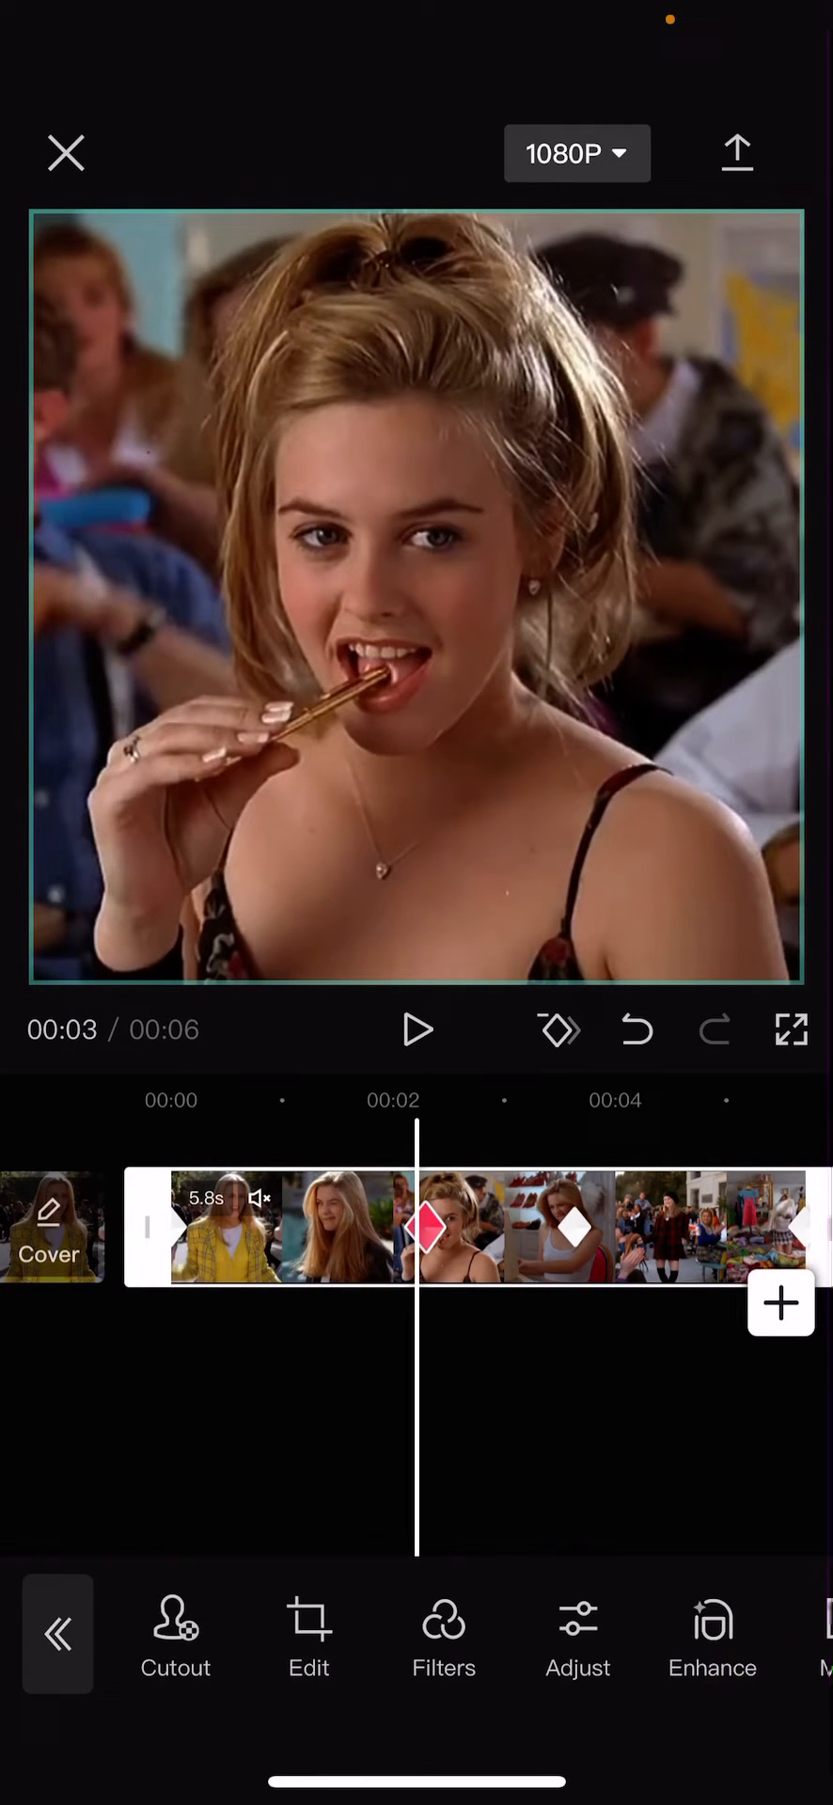
Step: Lower the clip's saturation to about −20 at the 00:03 keyframe
left_click(577, 1639)
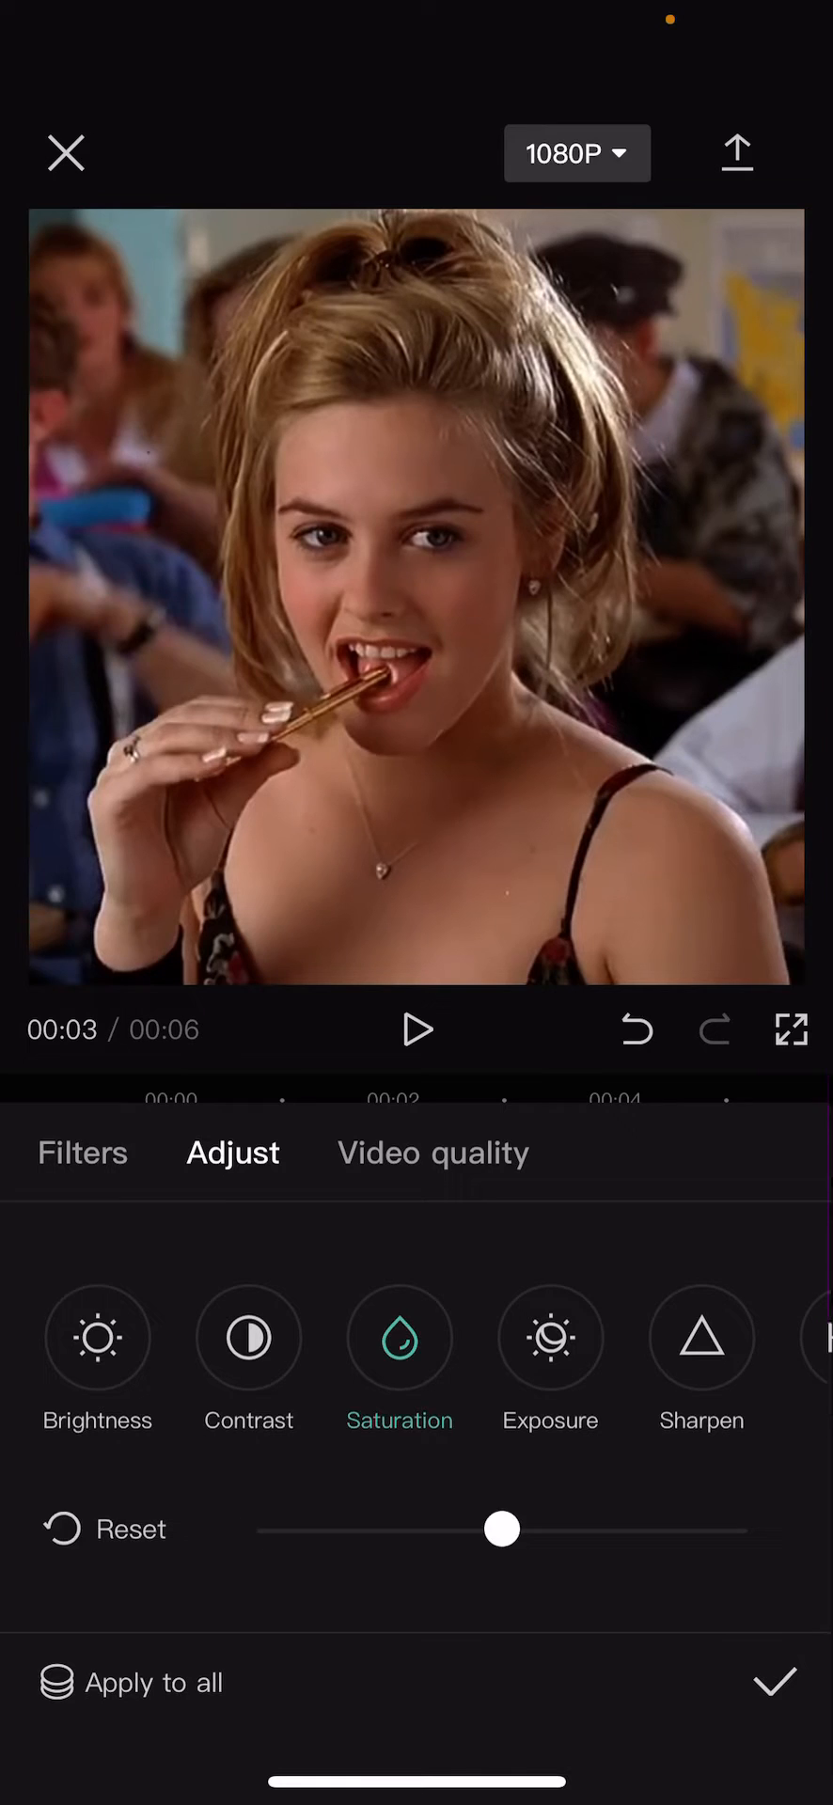
left_click_drag(500, 1528, 399, 1529)
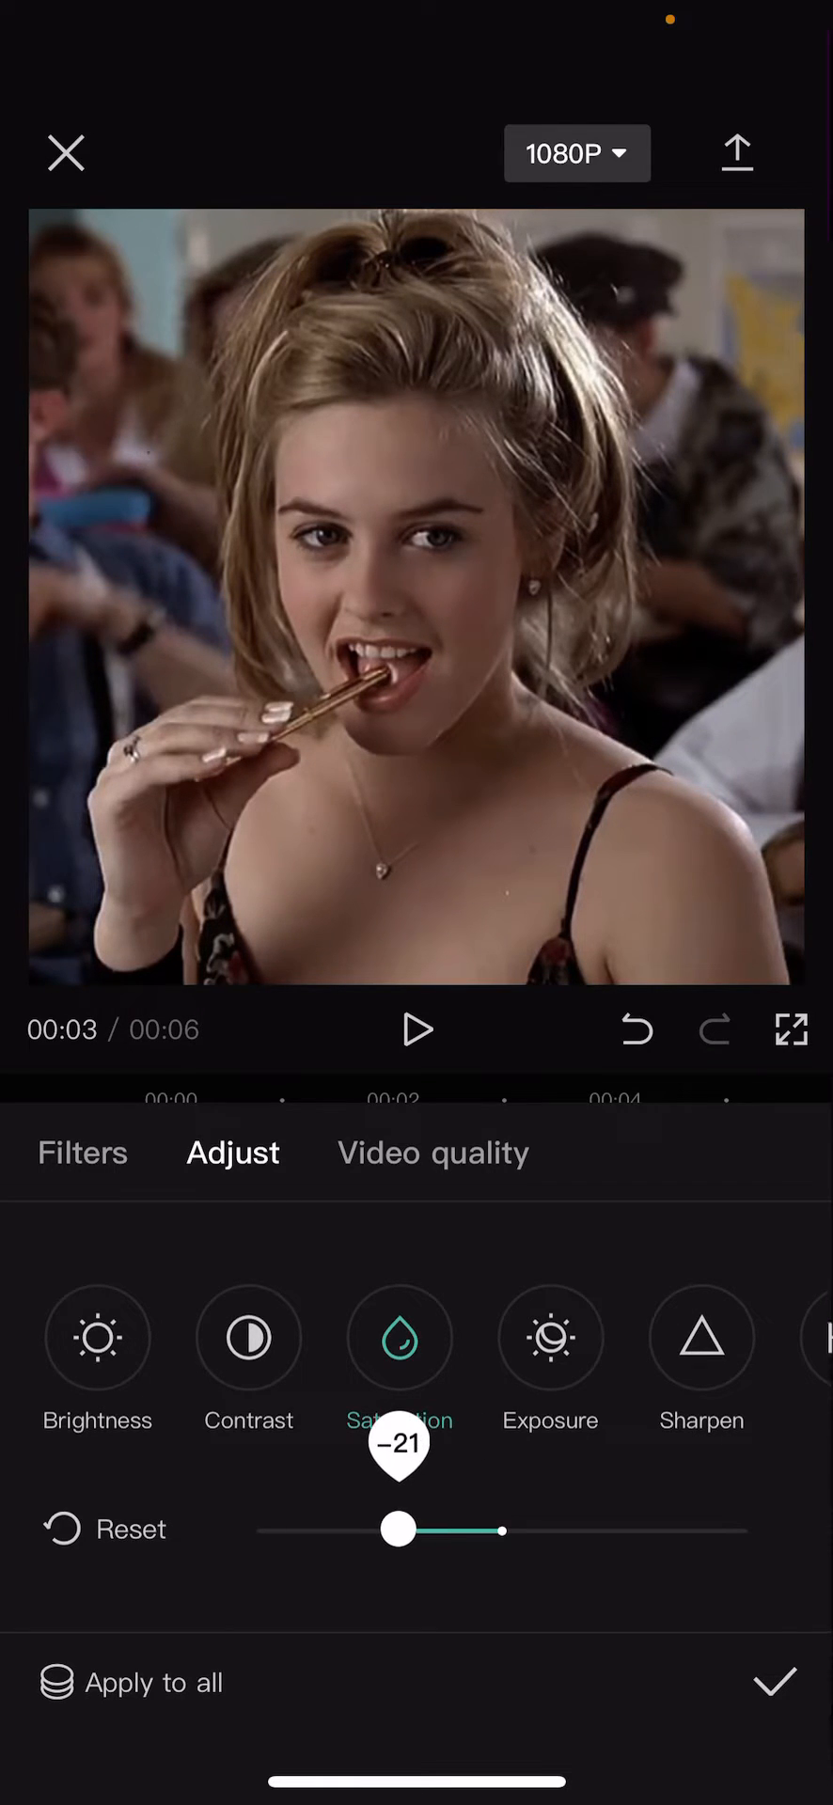
left_click(773, 1680)
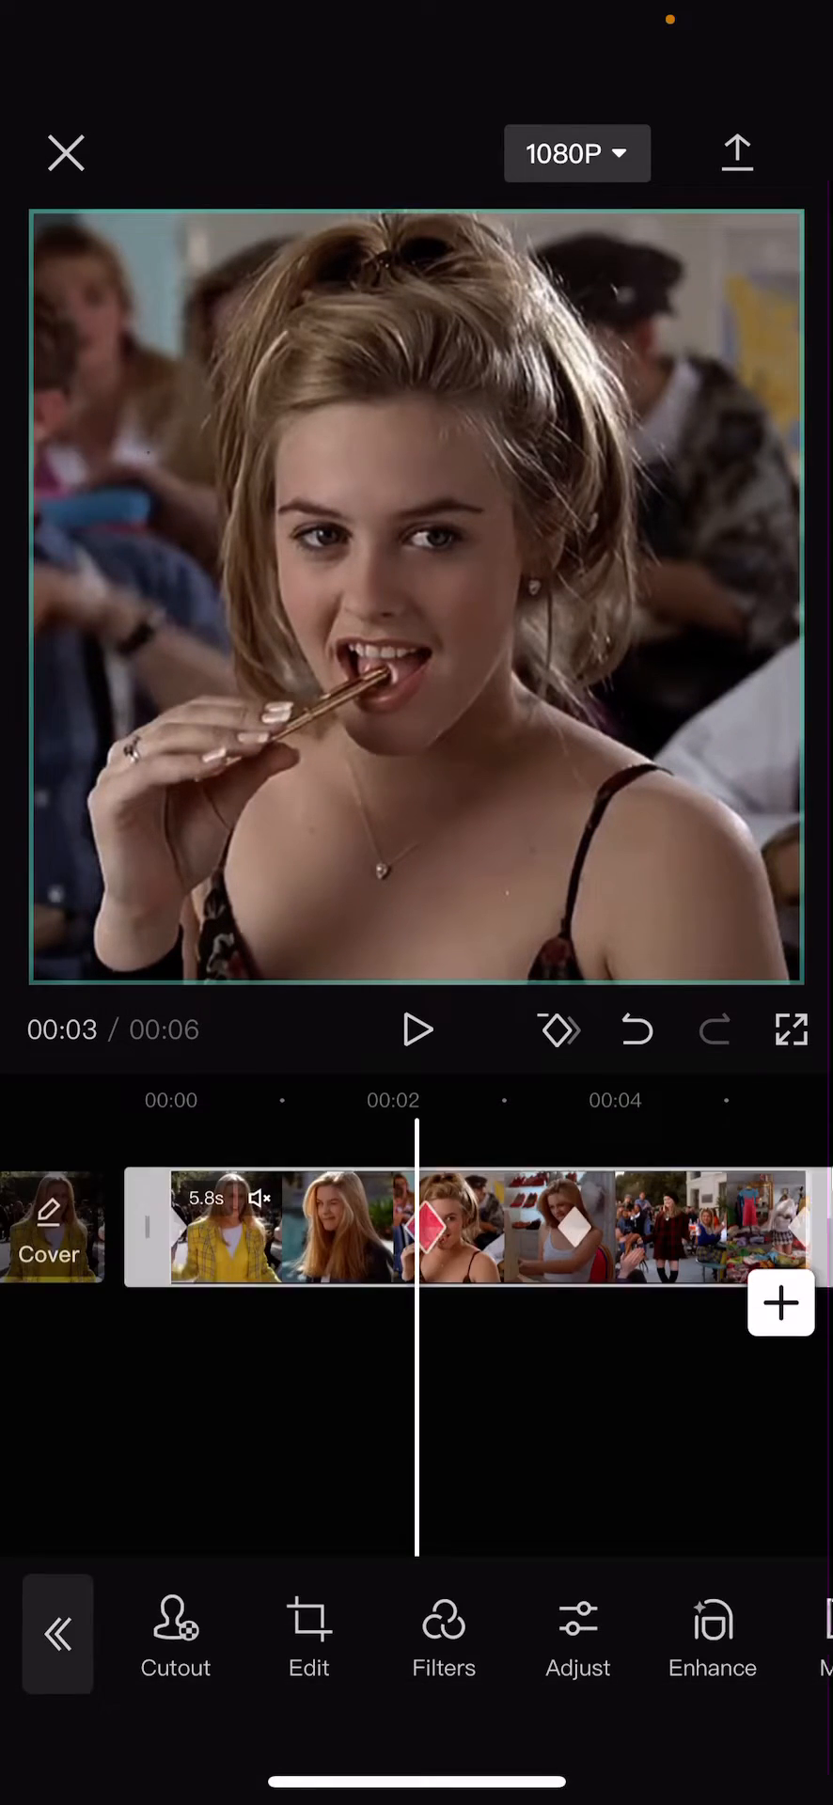
Step: Lower the saturation to about −20 at the 00:04 keyframe as well
left_click(578, 1634)
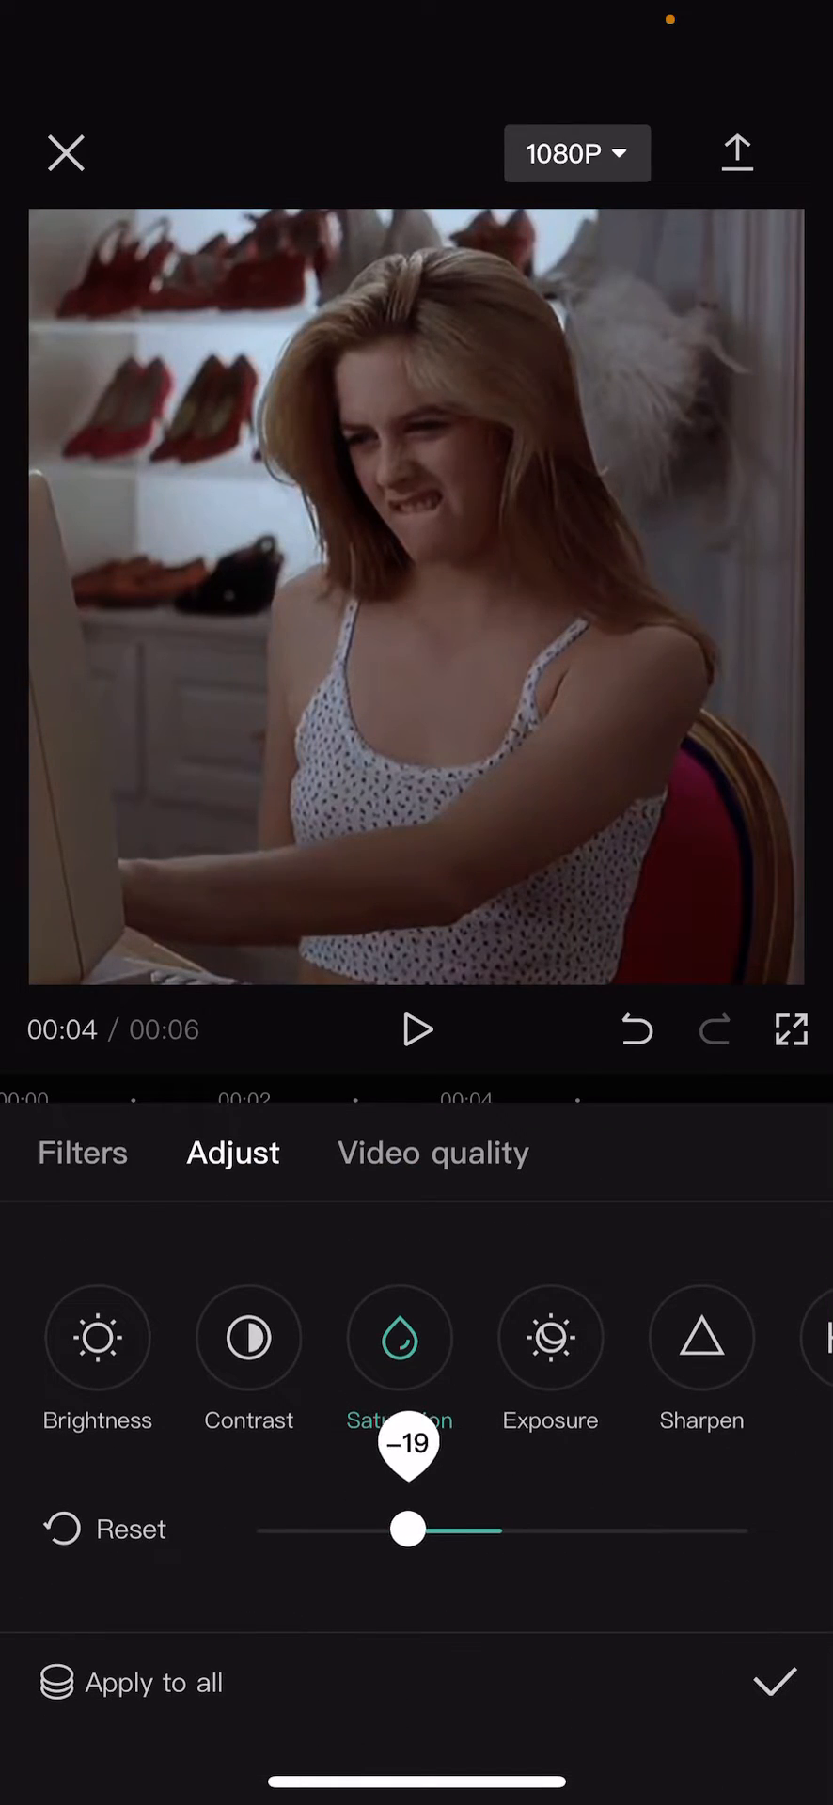
left_click_drag(410, 1529, 359, 1529)
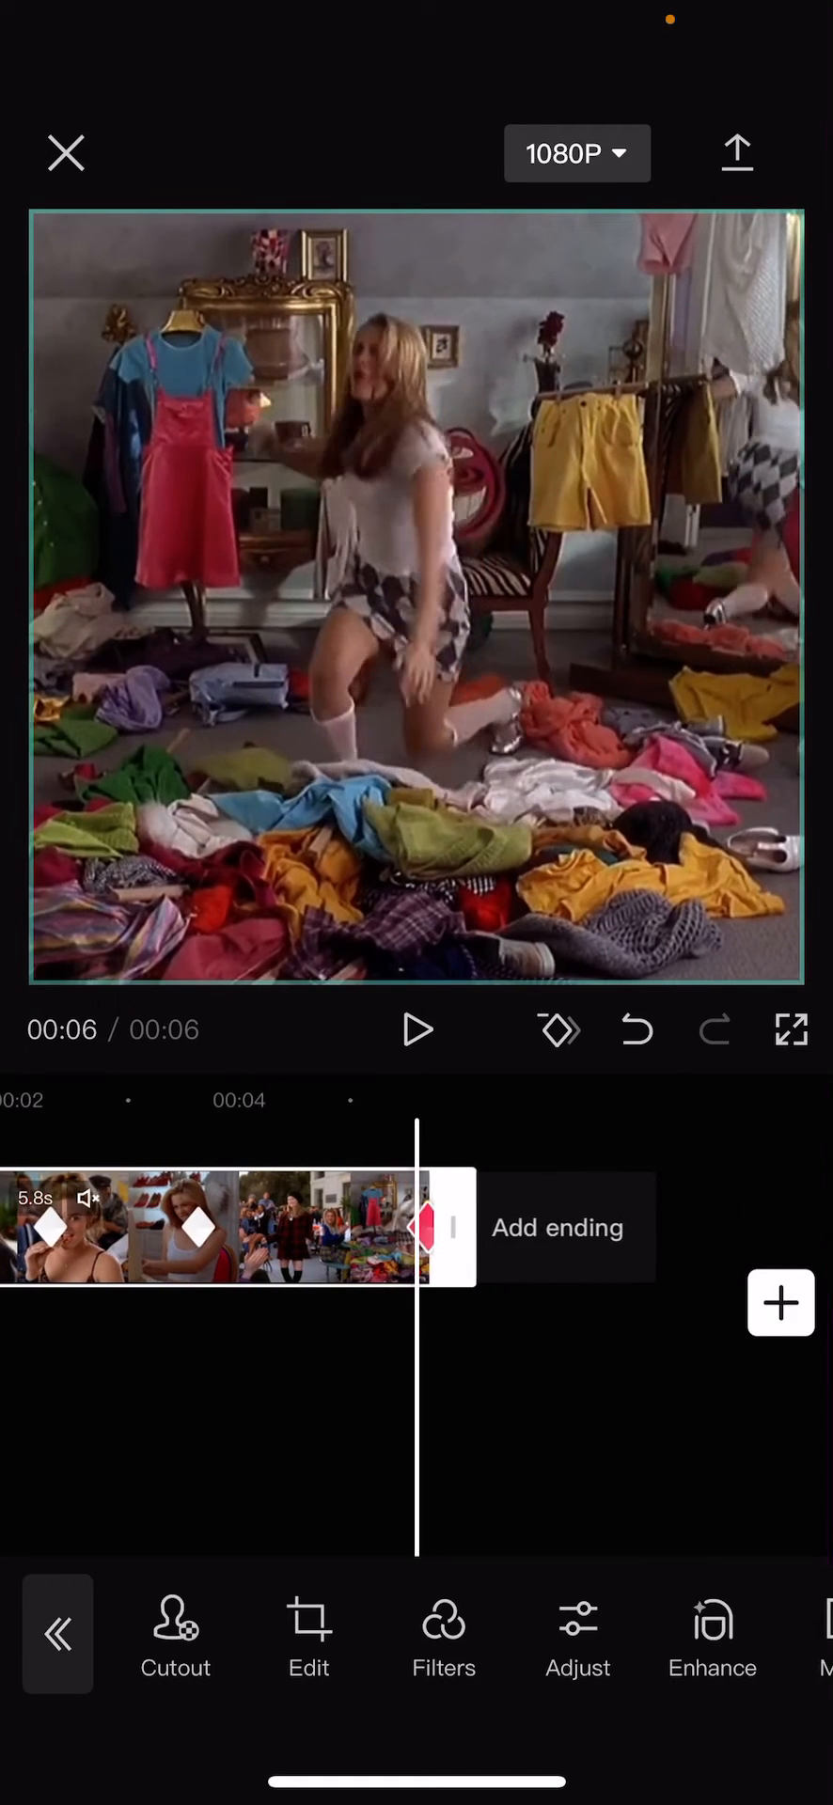
left_click(578, 1633)
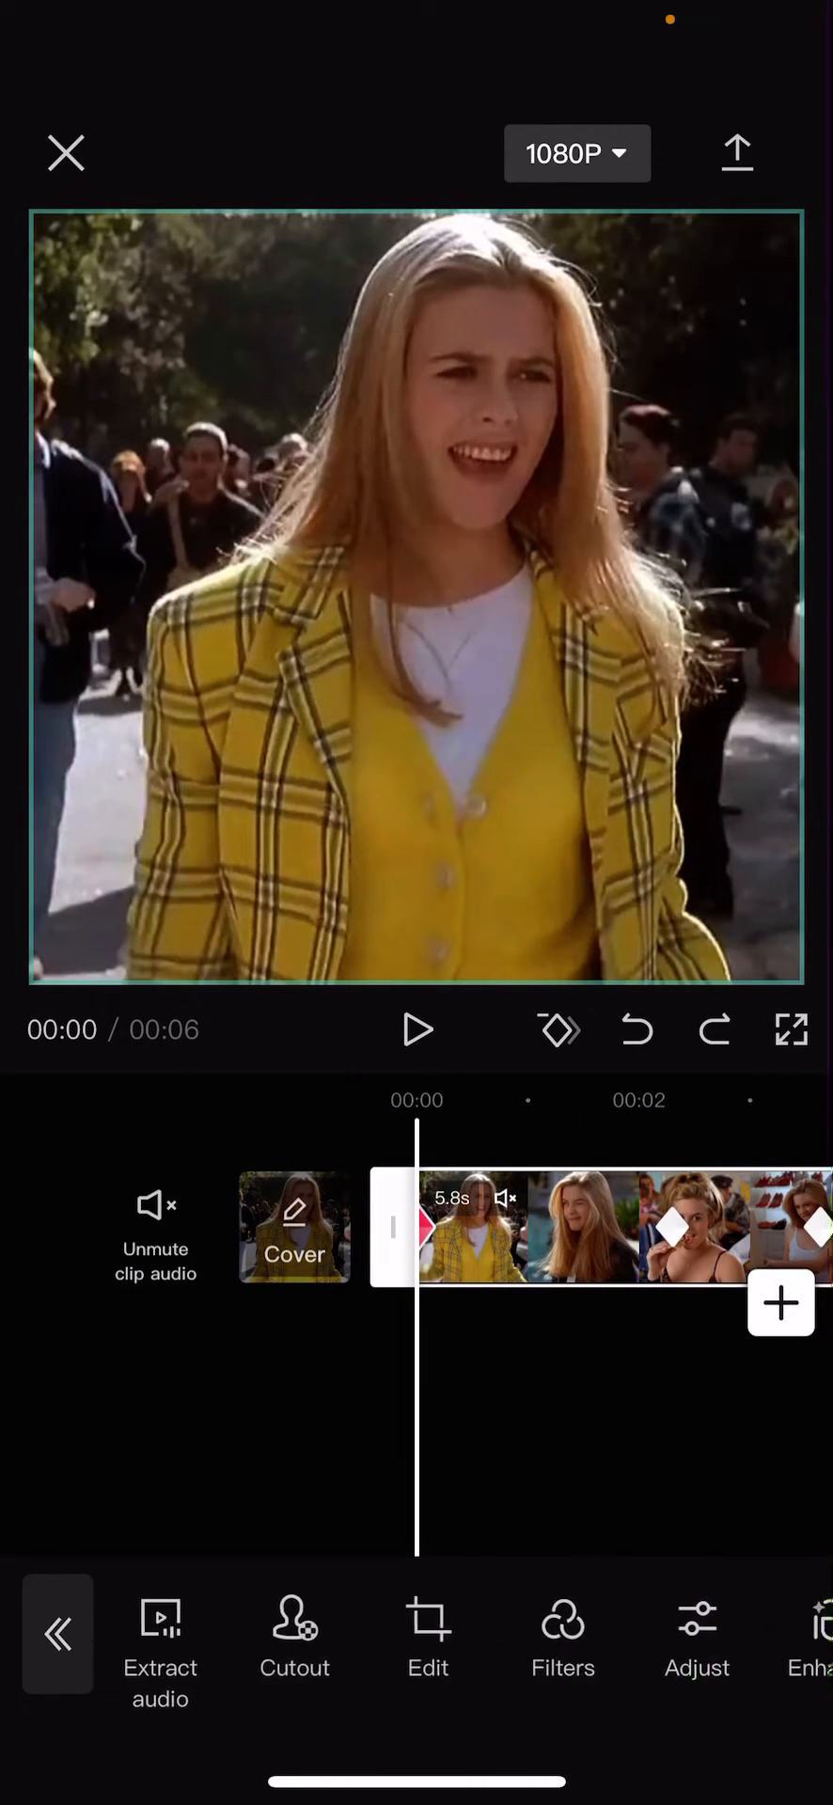
Step: Reduce saturation at the 00:03 keyframe further to −31
left_click(695, 1634)
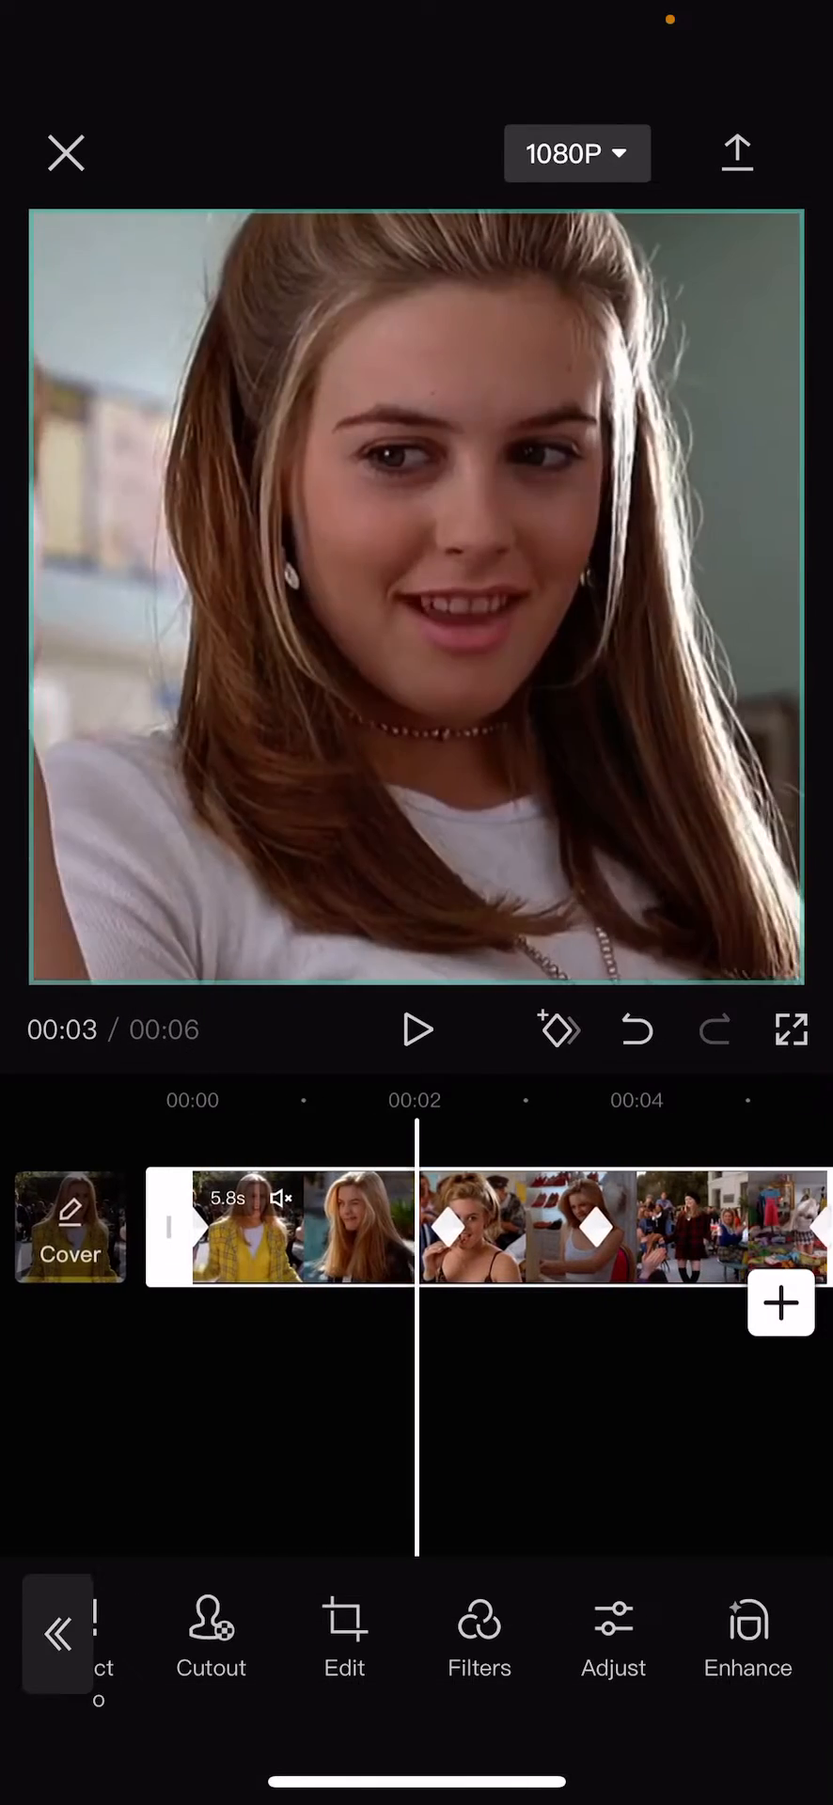
left_click(613, 1634)
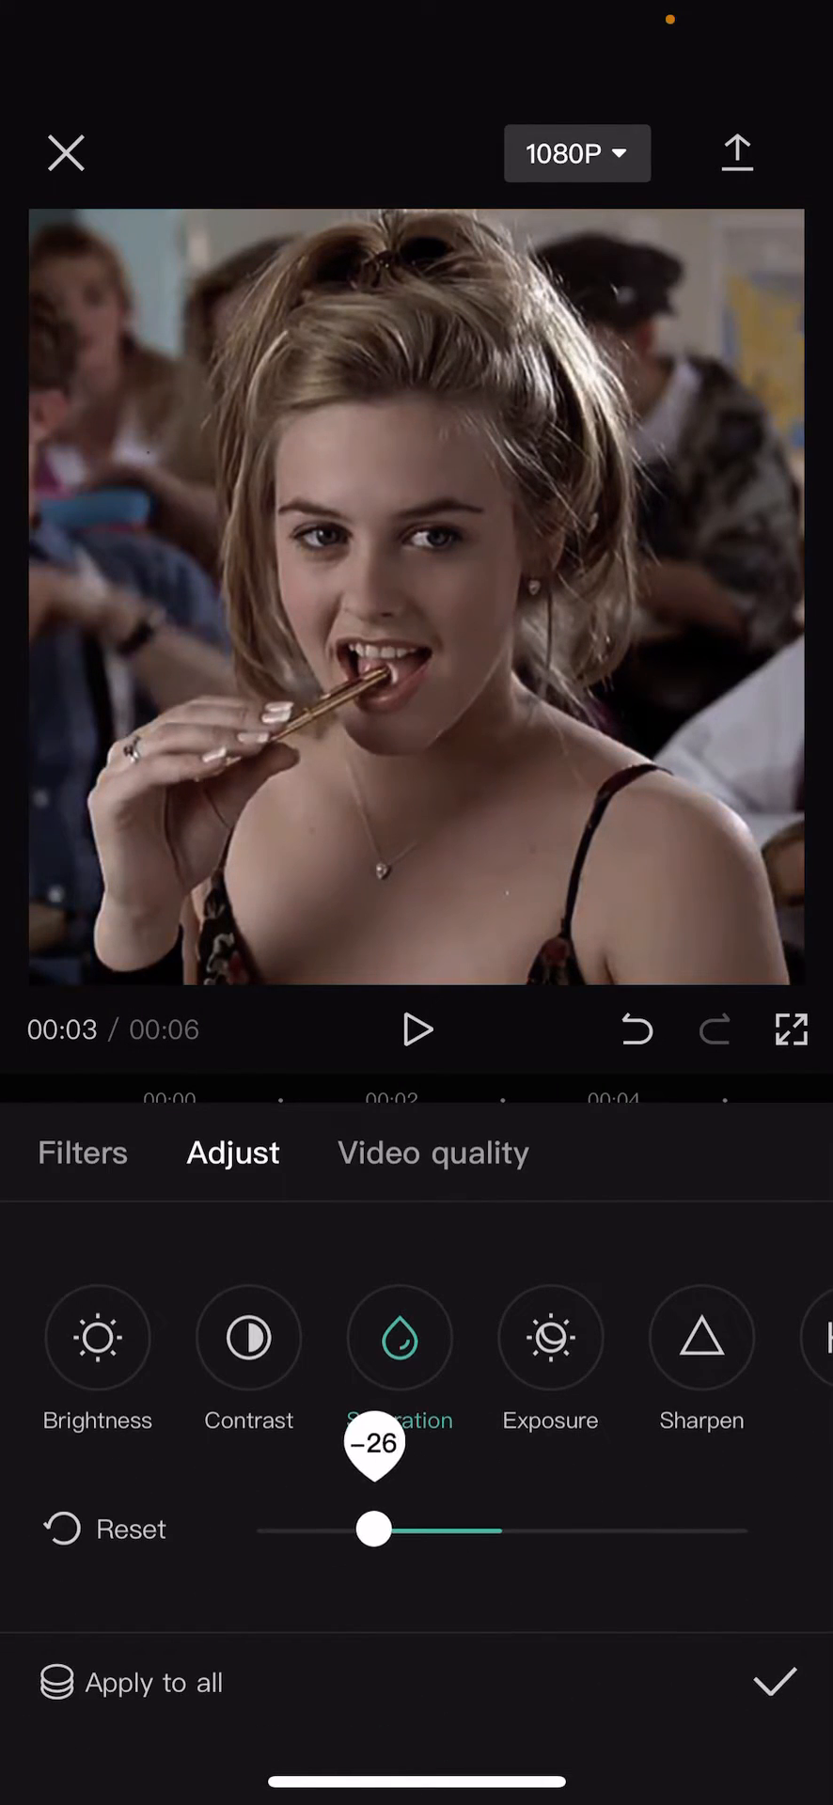
left_click_drag(372, 1530, 352, 1530)
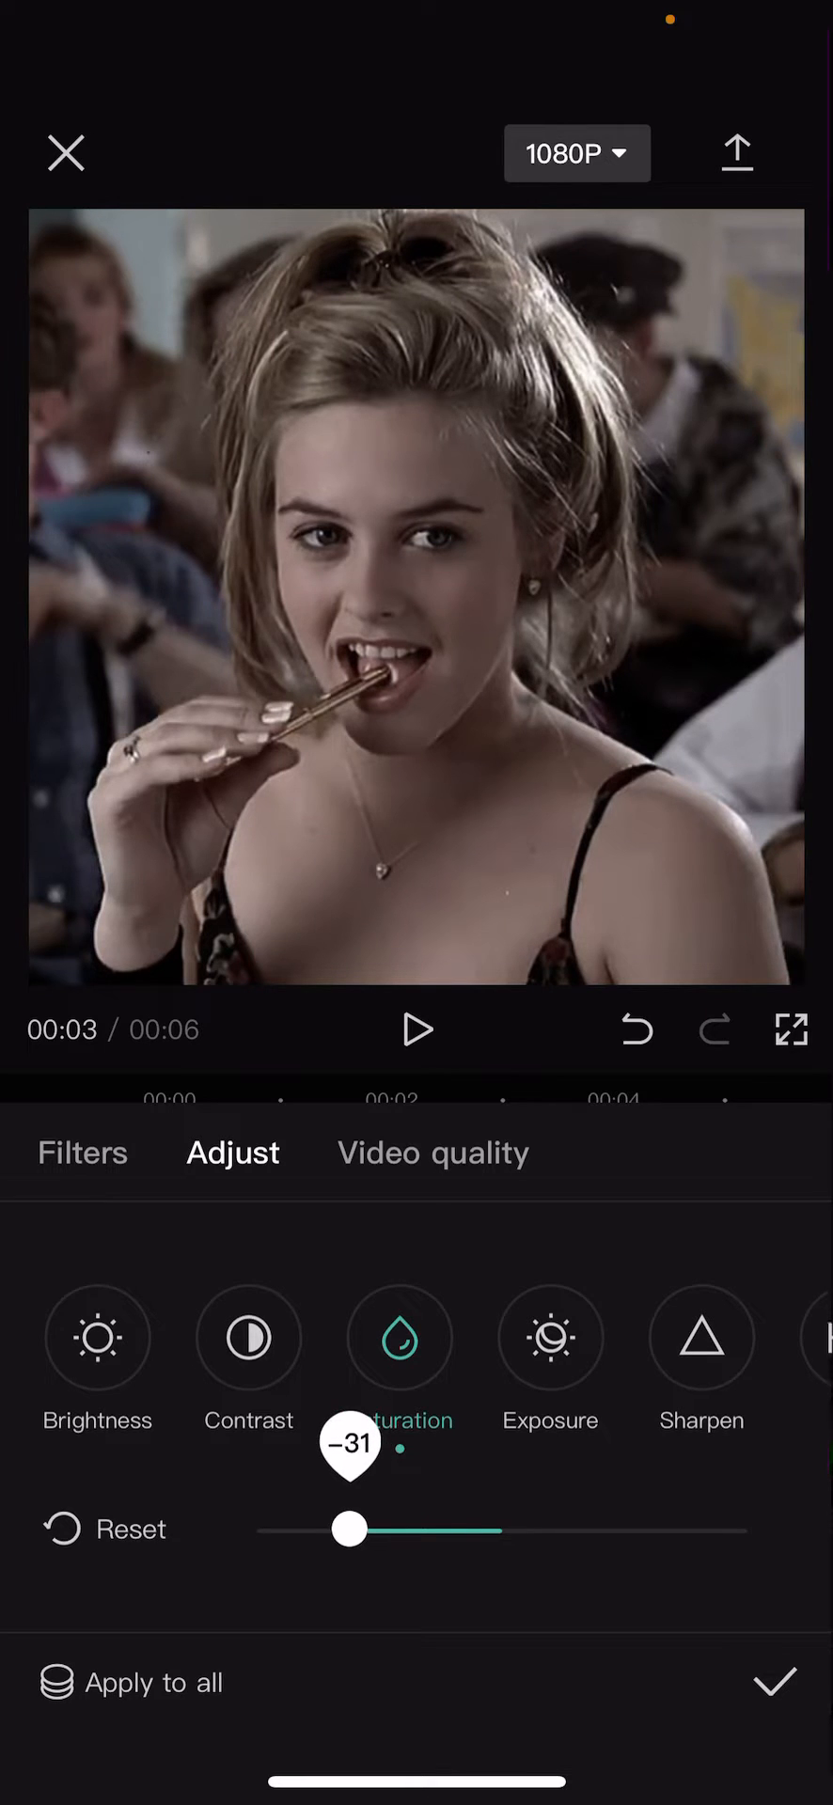
left_click(773, 1681)
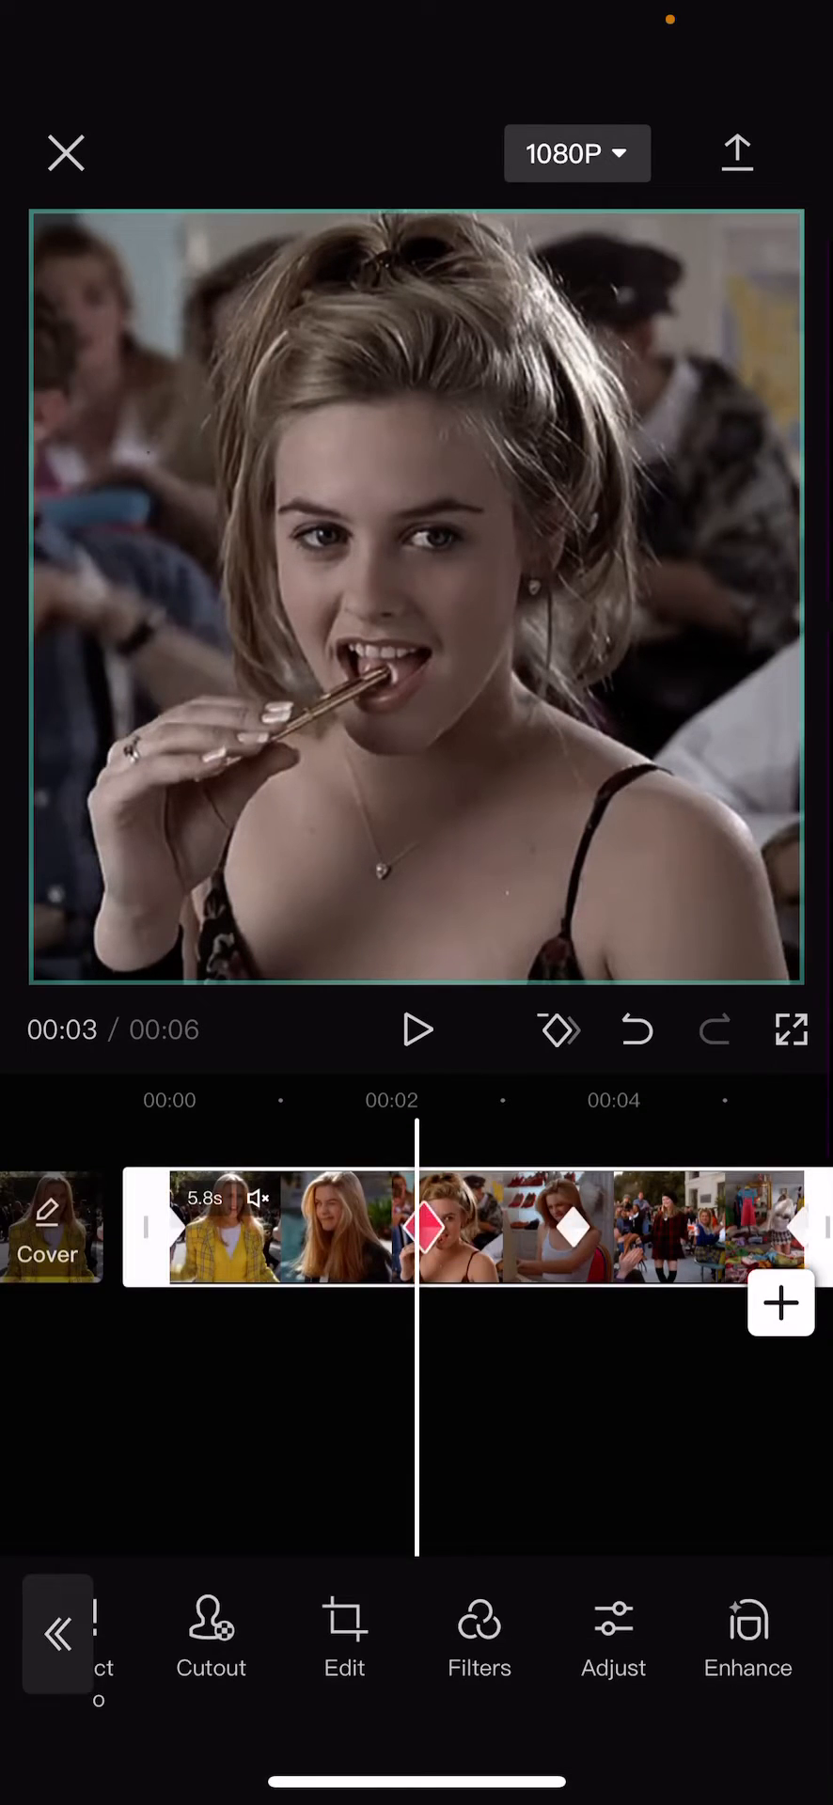
Step: Leave the 00:04 keyframe at neutral saturation and confirm it
left_click(613, 1634)
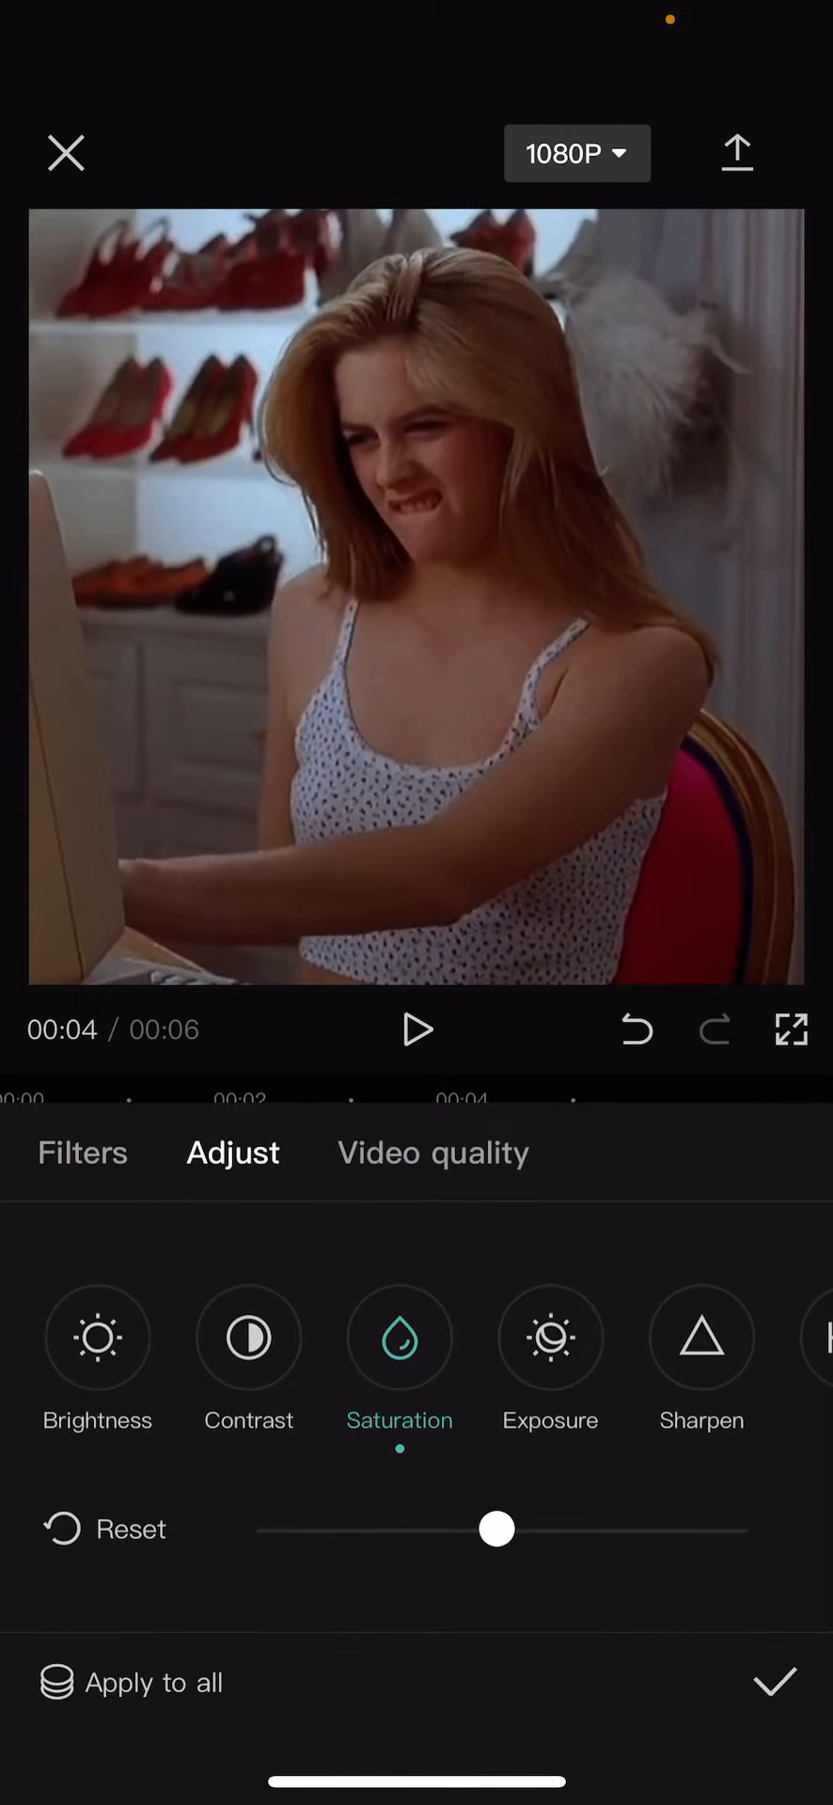
left_click(773, 1680)
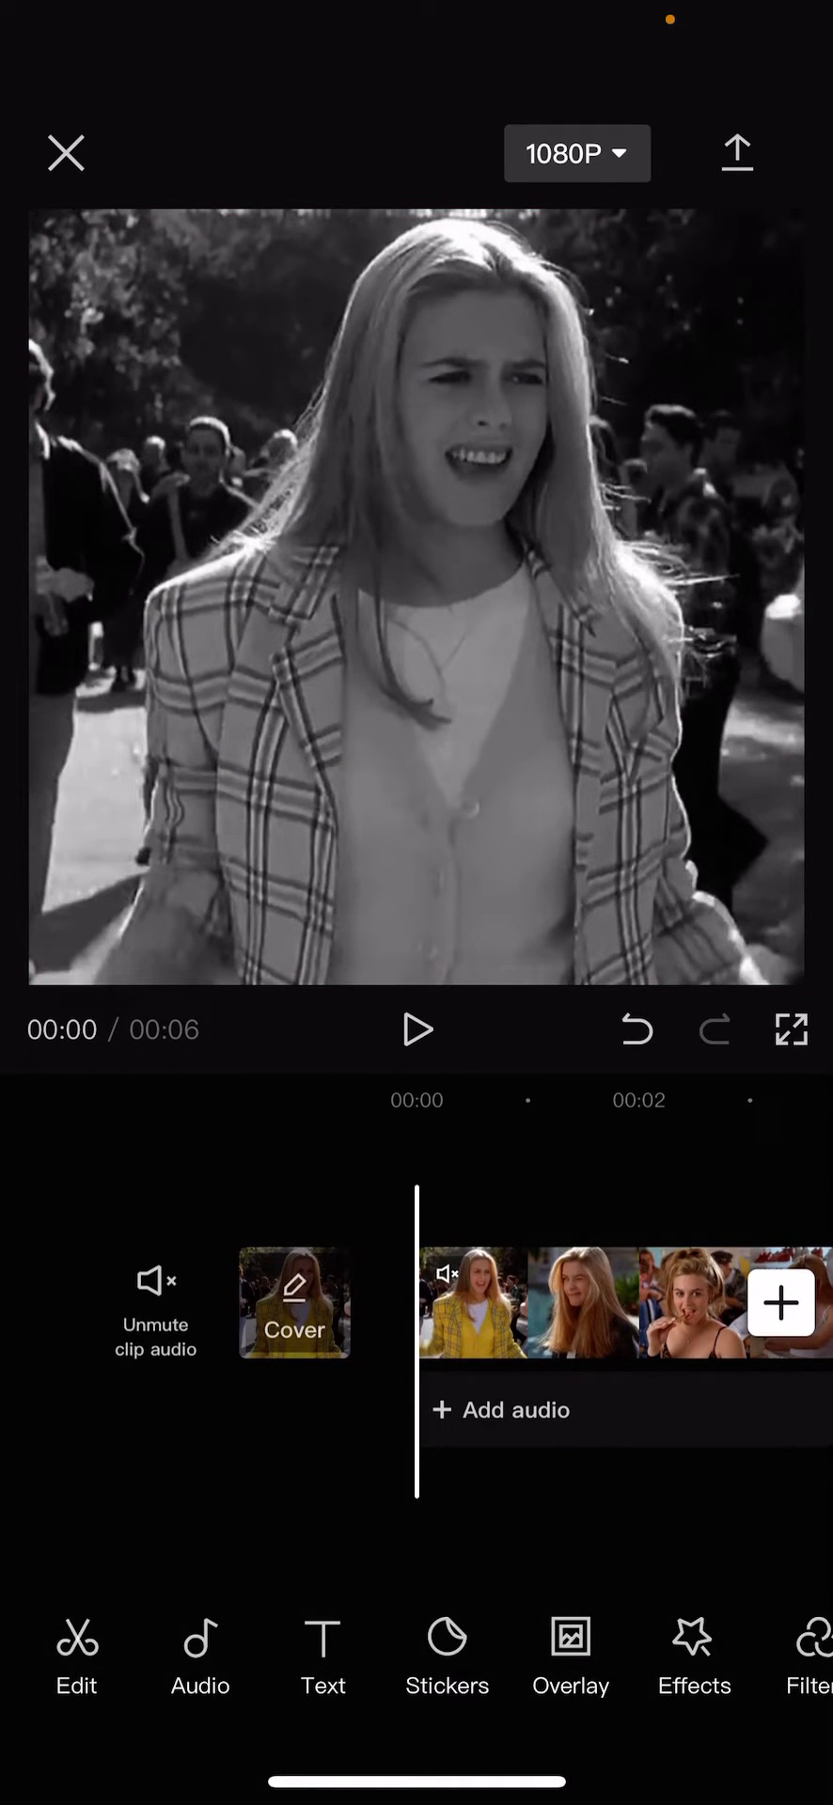
Step: Preview the finished clip, then exit so it saves as project 0123-09
left_click(418, 1028)
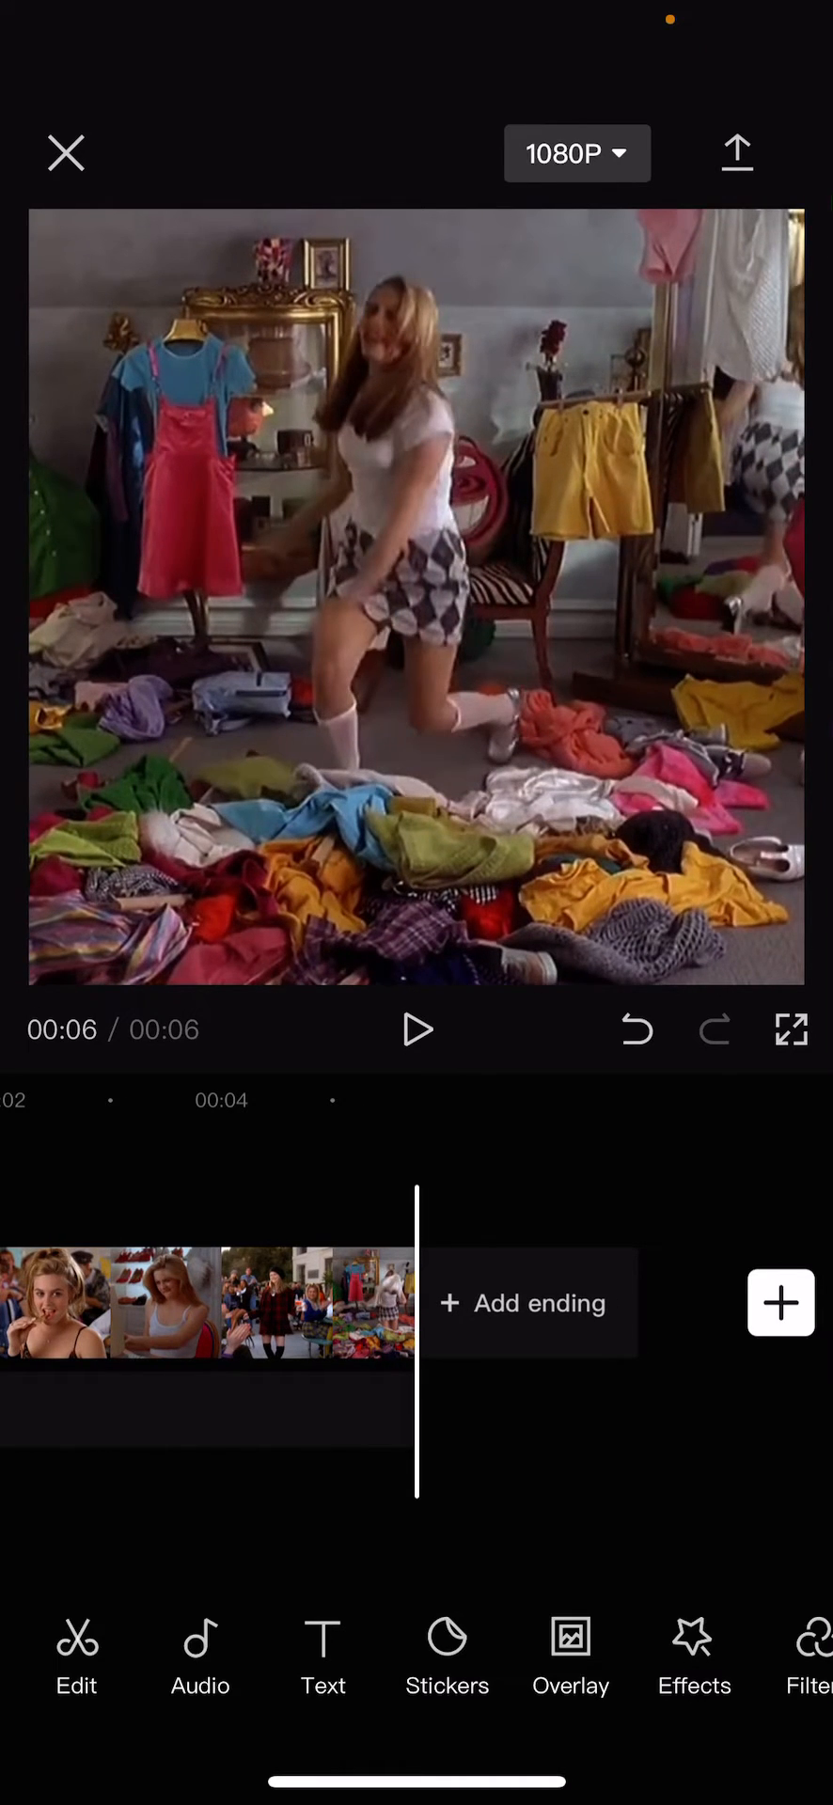
left_click(66, 152)
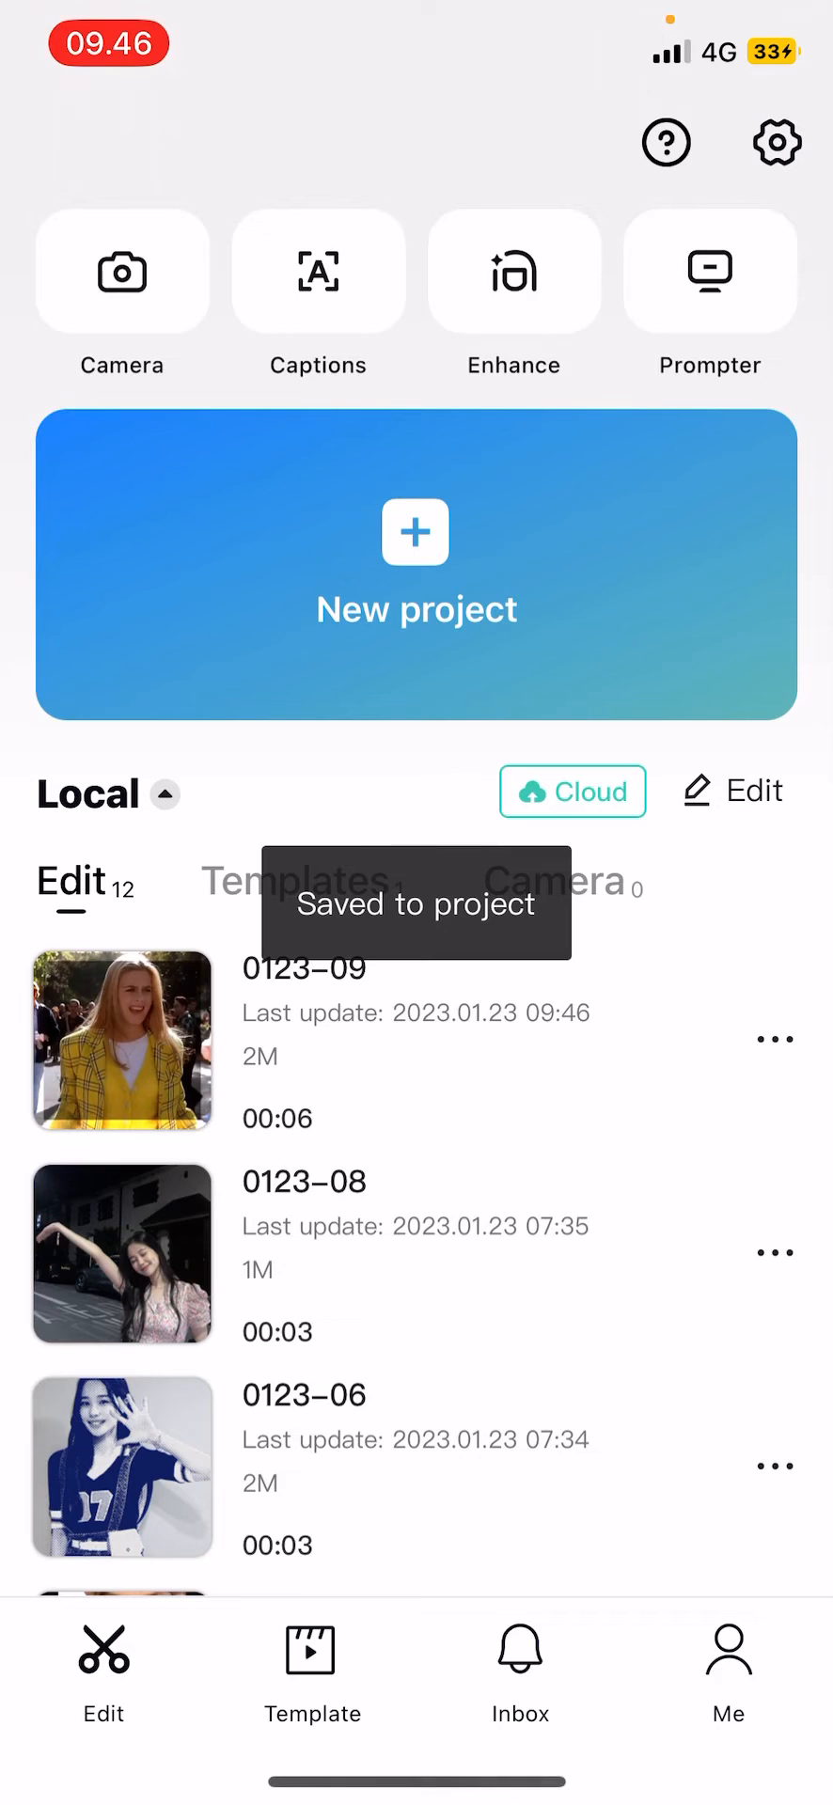